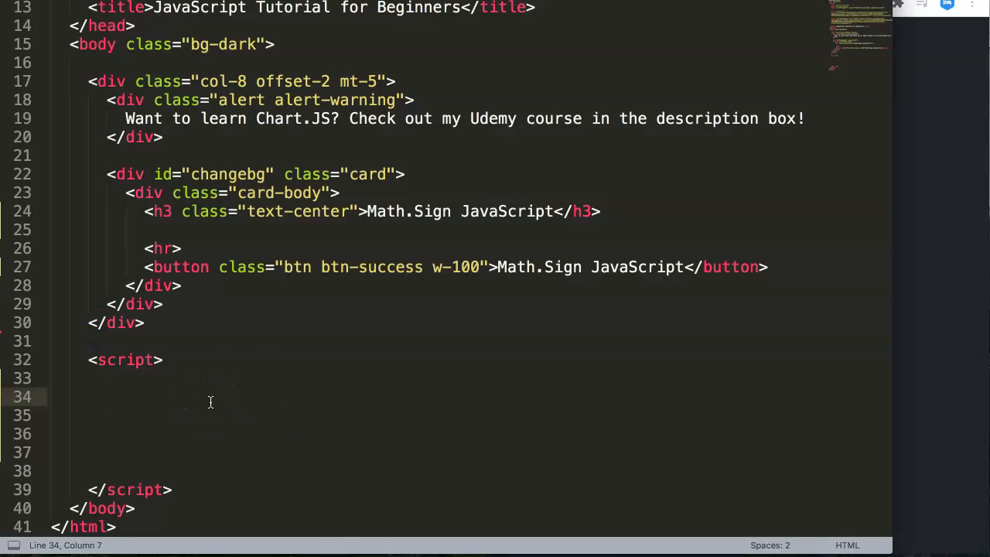
# Step: Declare const milkinstock = 0; in the script block
pyautogui.write('const')
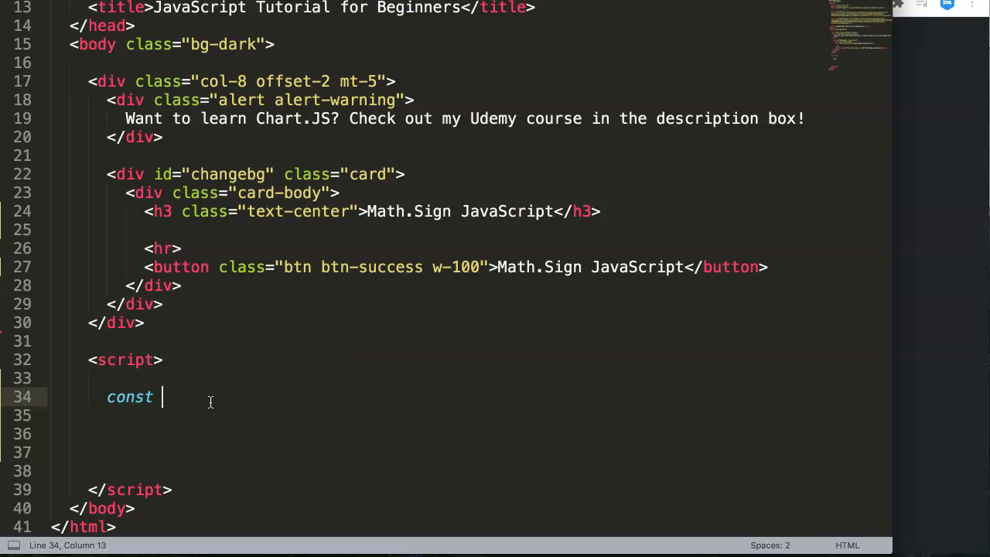
pyautogui.write('milk')
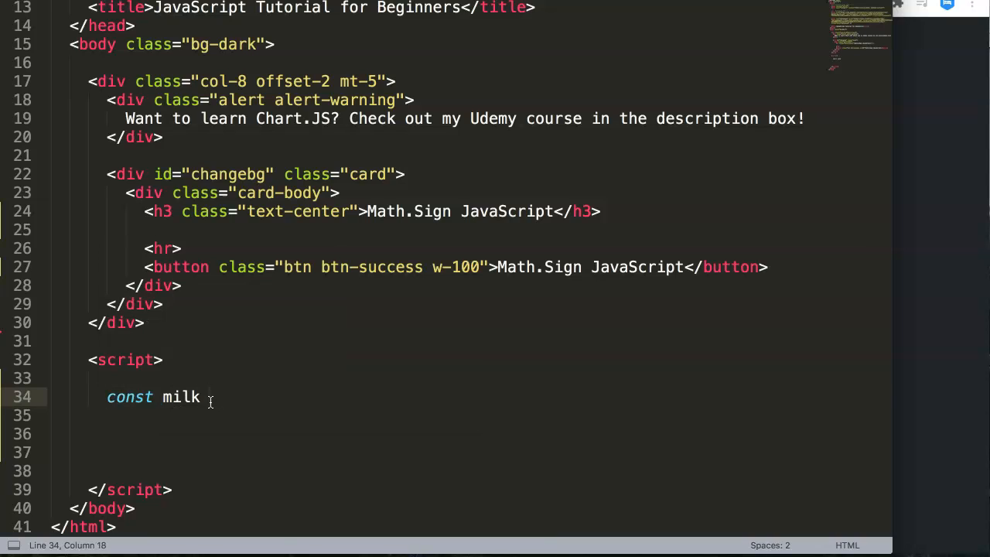
pyautogui.write('i =')
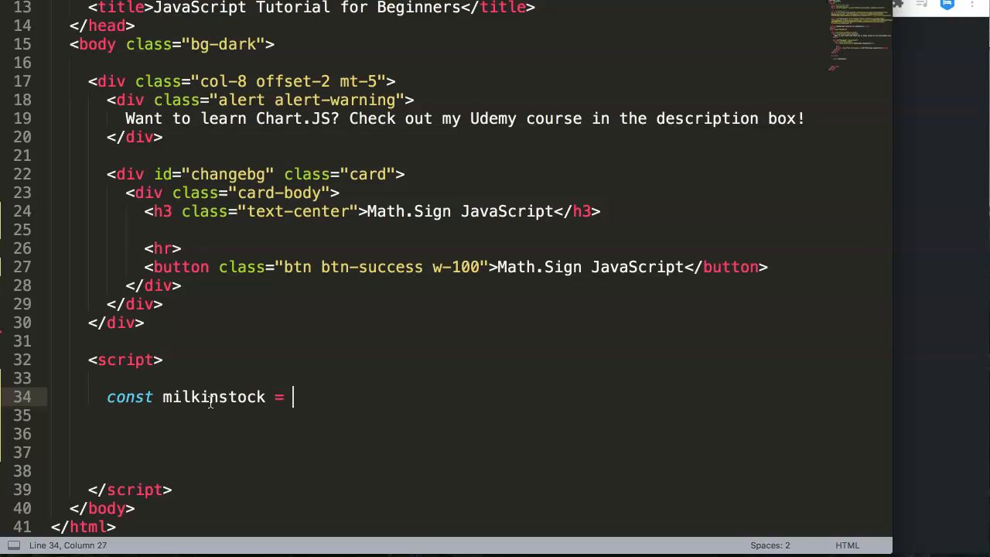
pyautogui.write(';')
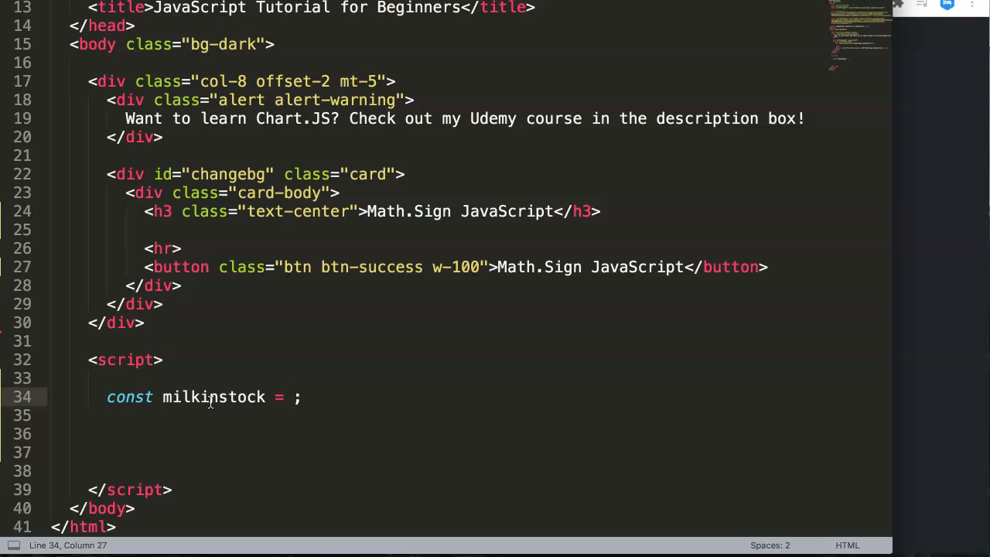
pyautogui.write('0')
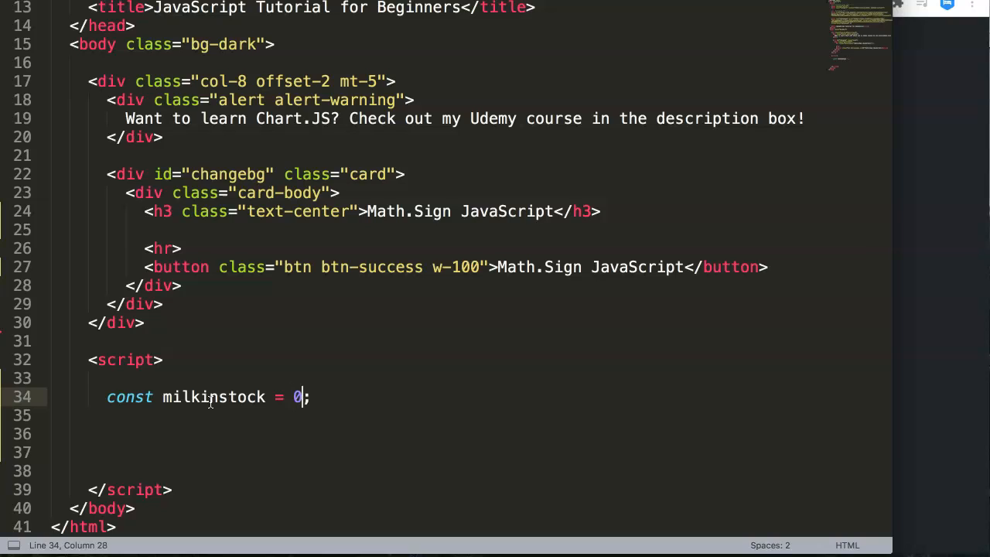
# Step: Add a console.log(milkinstock) line below the declaration
pyautogui.press('enter')
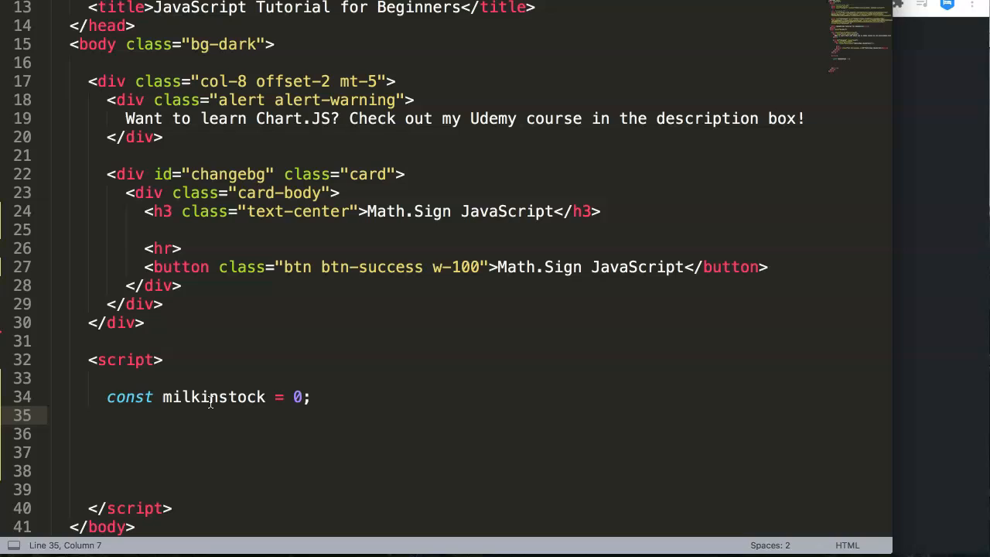
pyautogui.write('consol')
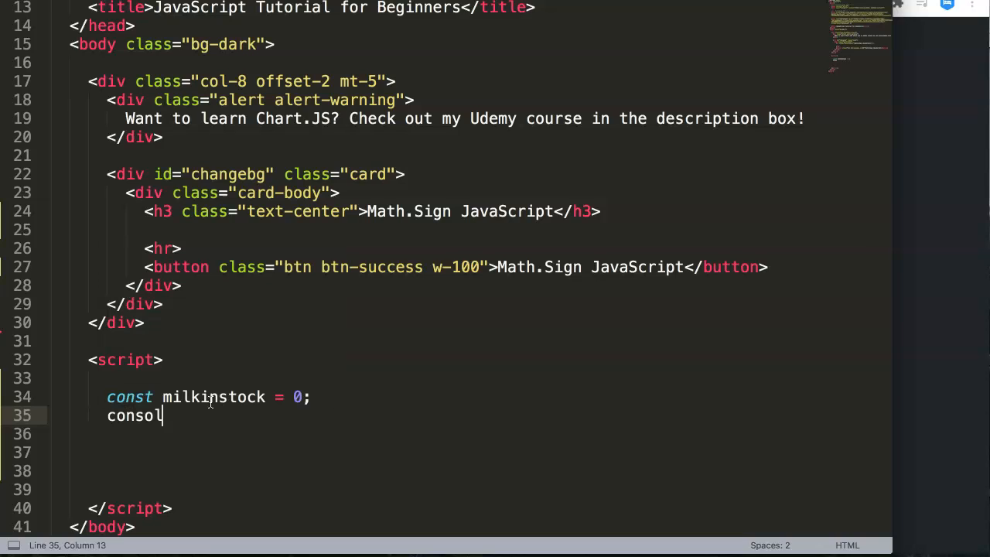
pyautogui.write('e.log')
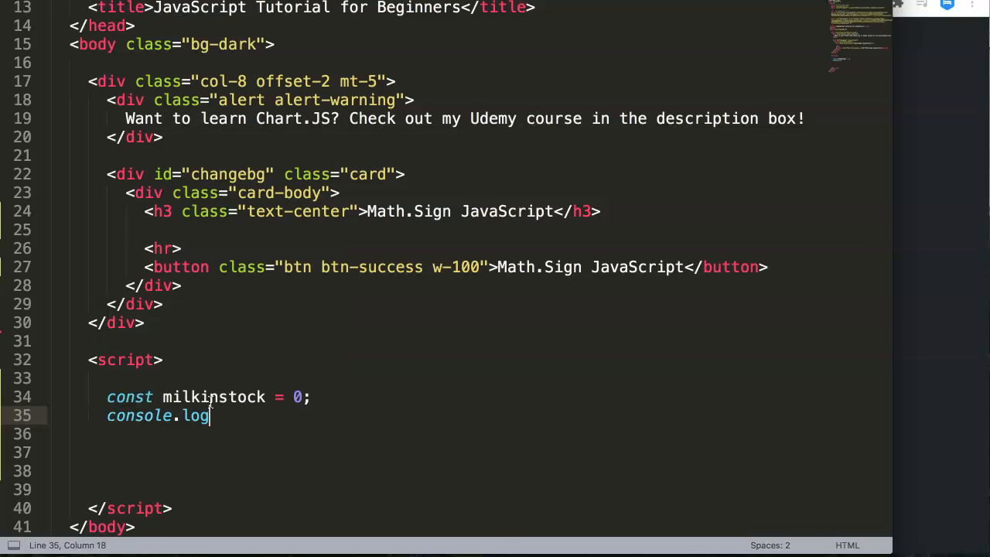
pyautogui.write('(')
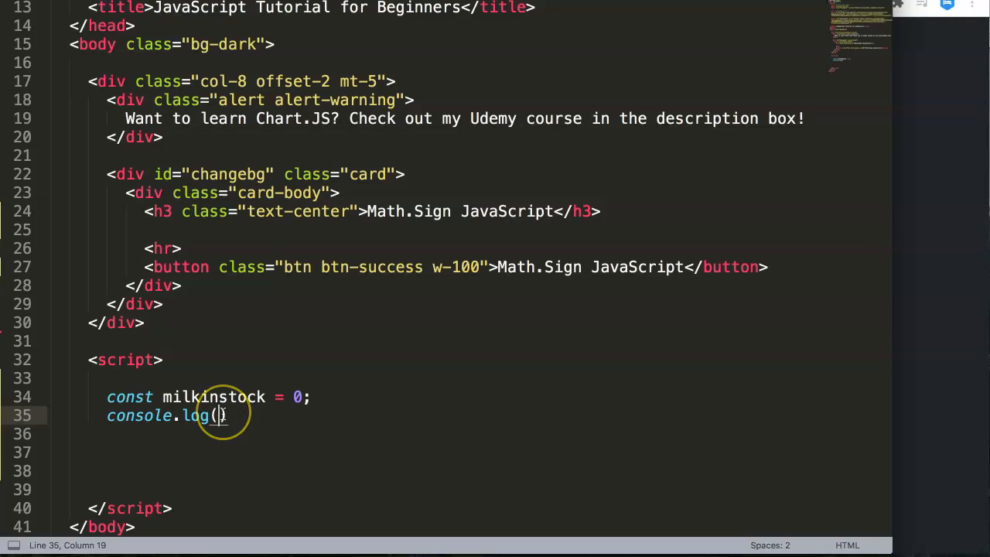
pyautogui.doubleClick(214, 396)
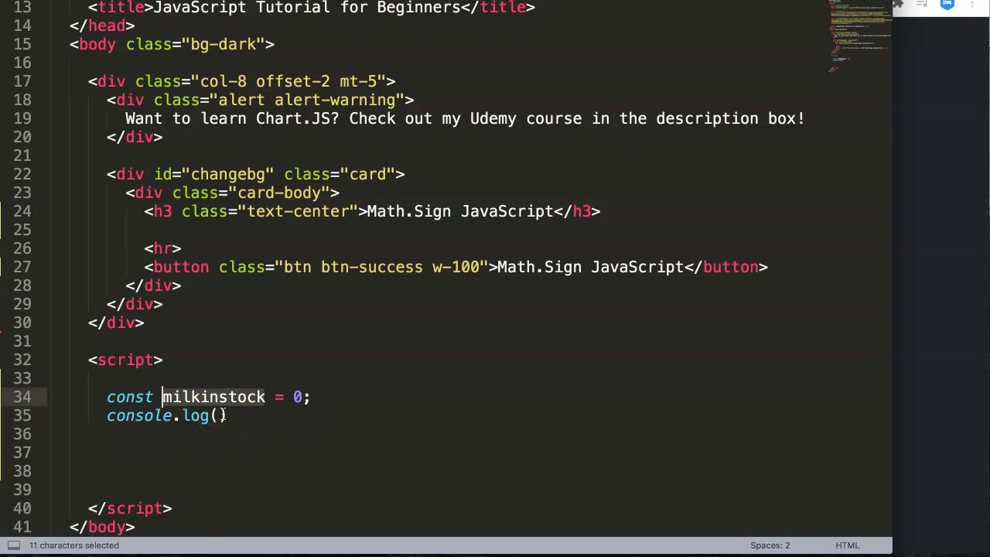
pyautogui.write('milkinstock')
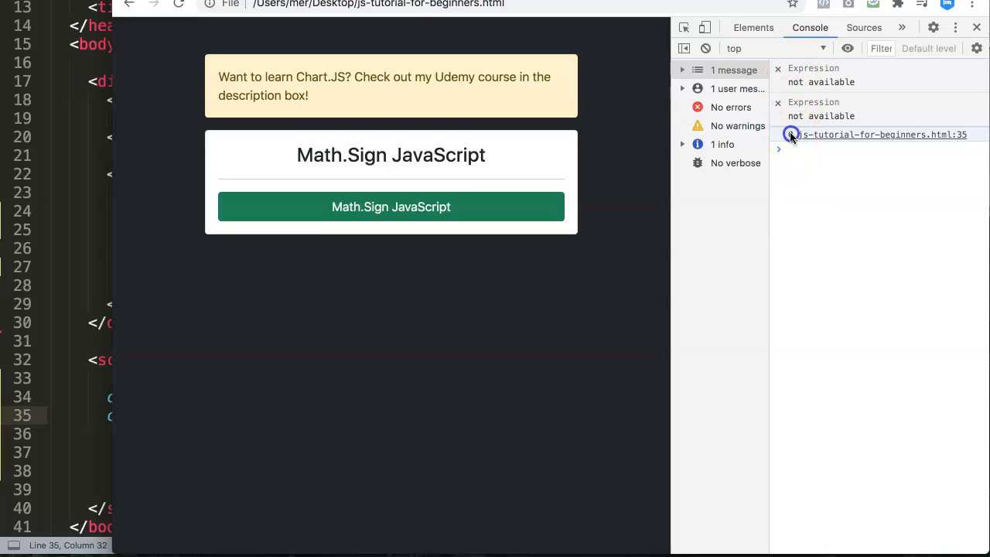
pyautogui.moveTo(529, 323)
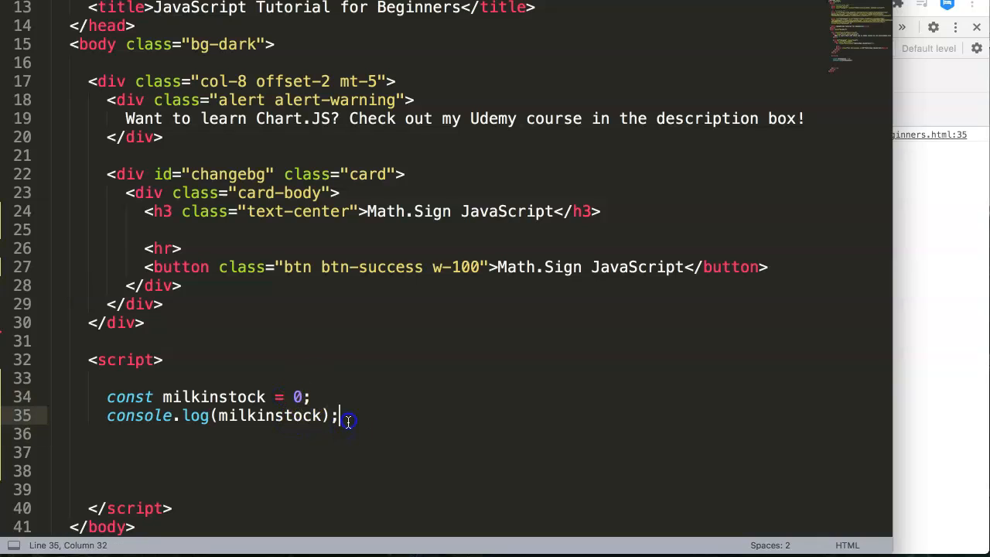
# Step: Add a second line console.log(Math.sign(milkinstock)) below the first log
pyautogui.write('console.log(')
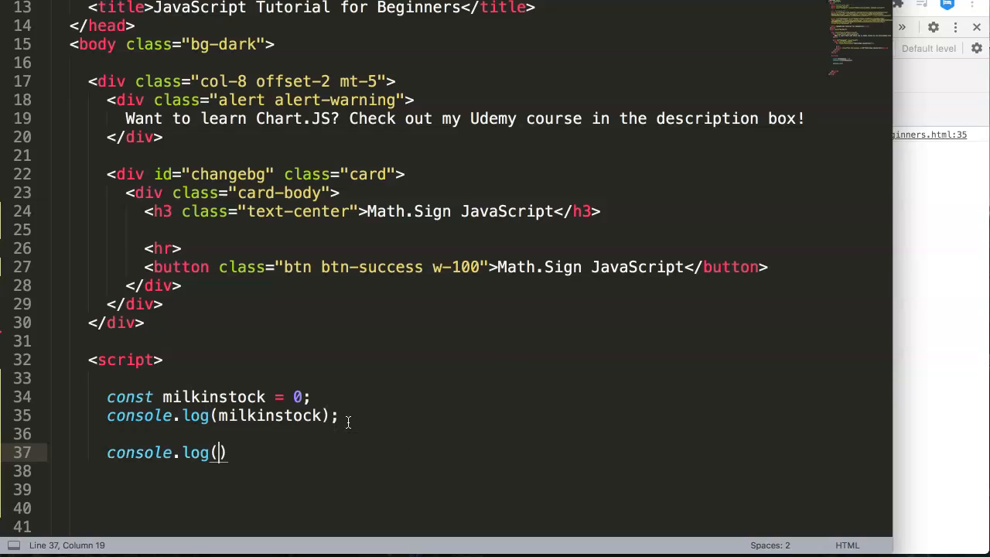
pyautogui.write('Math')
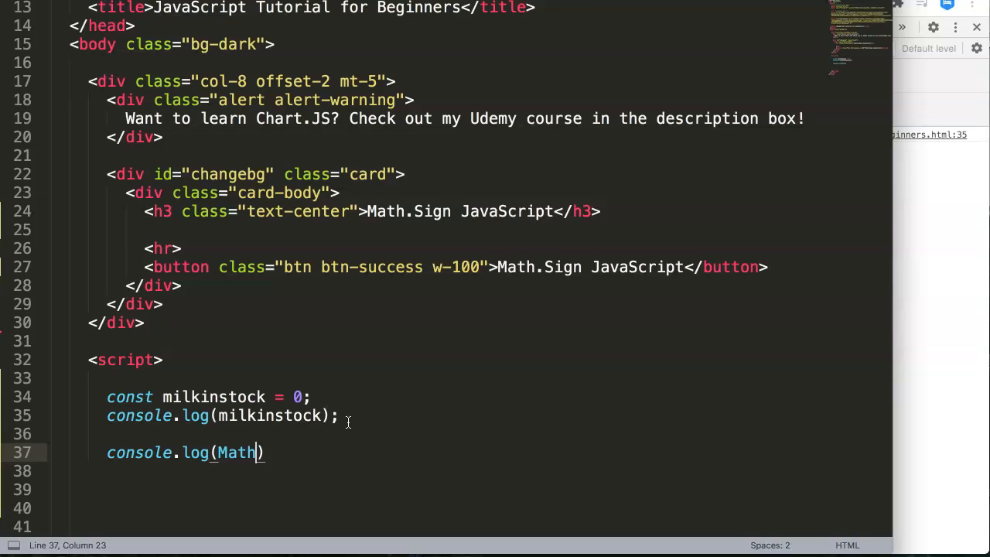
pyautogui.write('.')
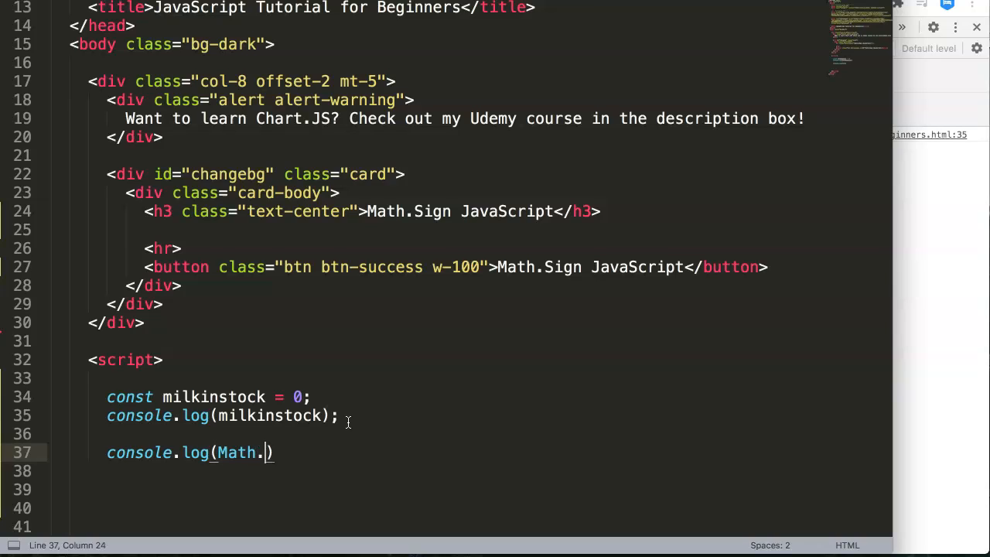
pyautogui.write('sign(')
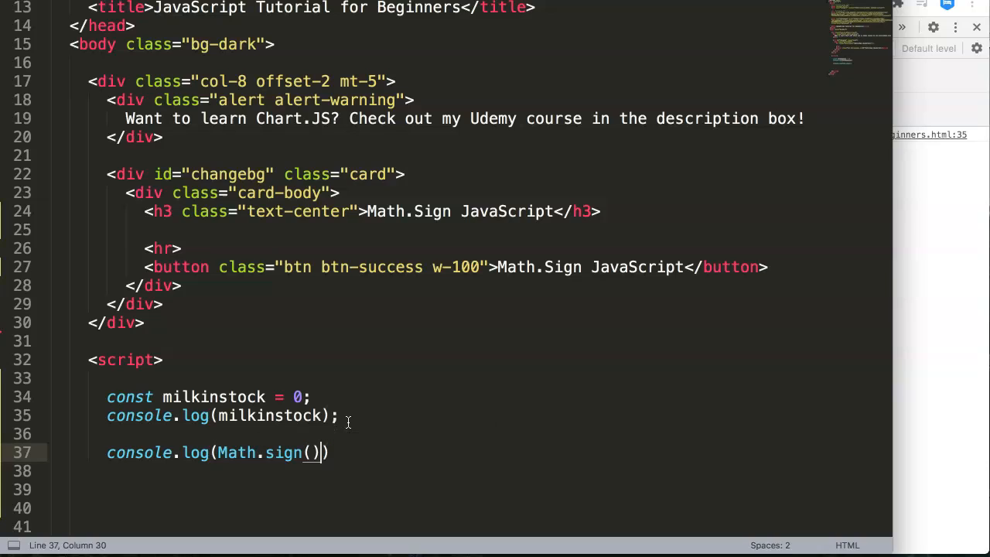
pyautogui.click(323, 414)
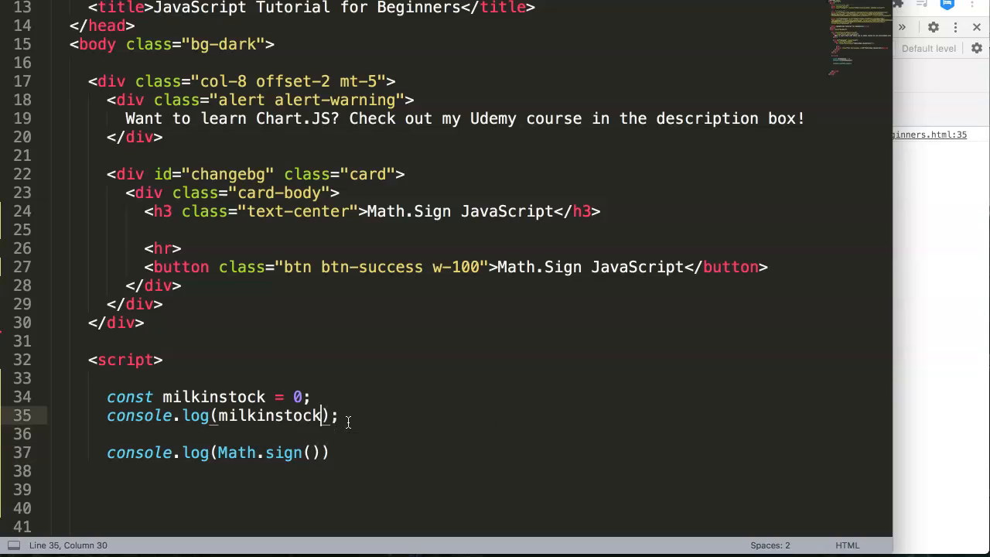
pyautogui.write('milkinstock')
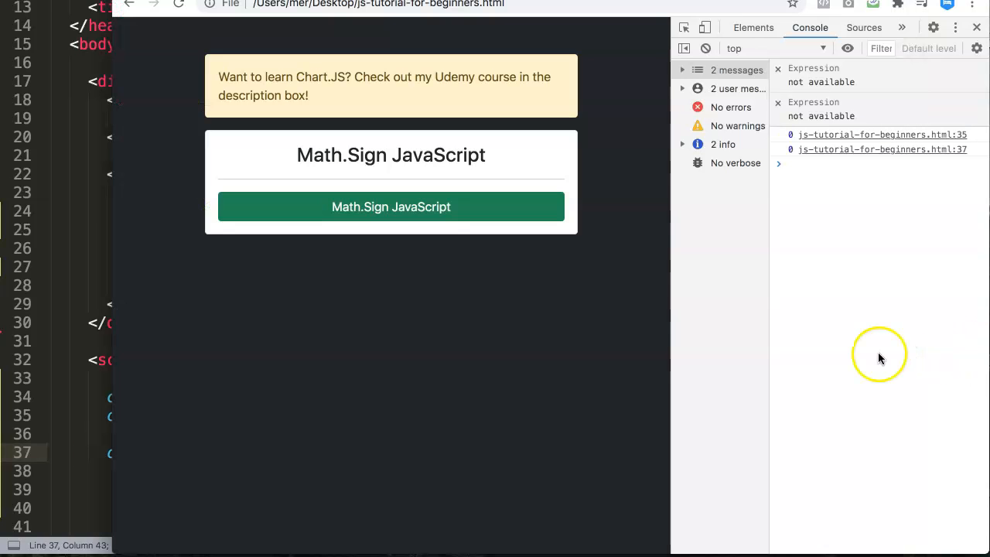
pyautogui.moveTo(792, 160)
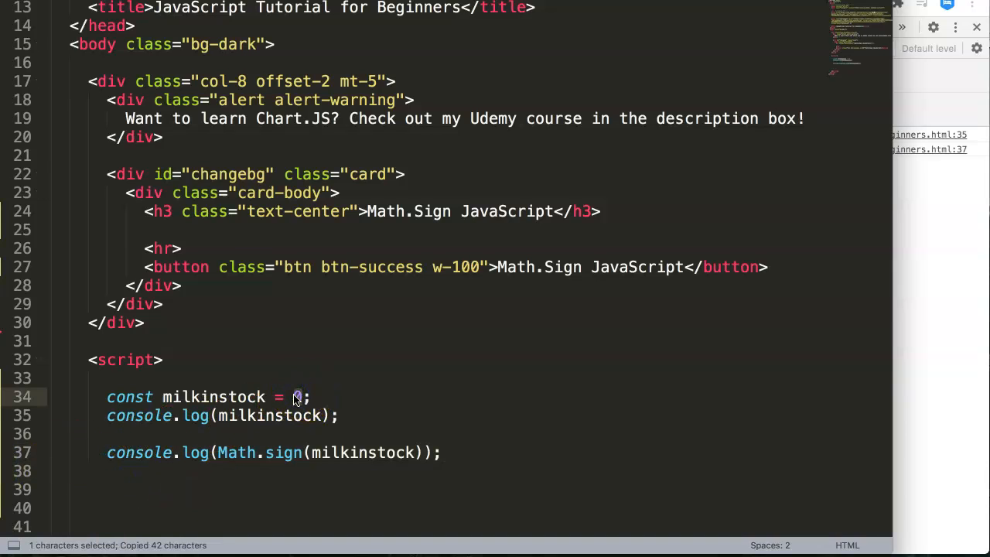
# Step: Change milkinstock to -10 and save the file
pyautogui.write('-10')
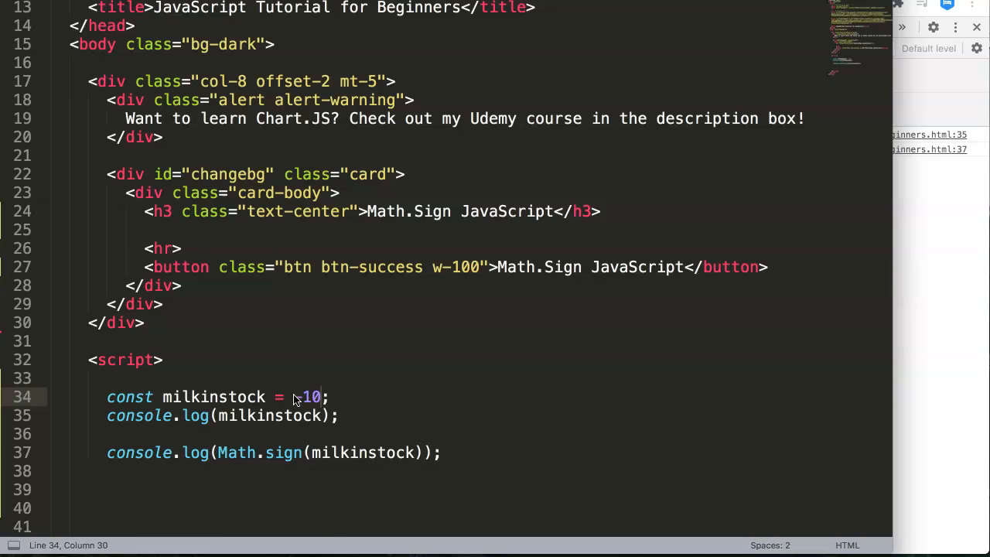
pyautogui.press('ctrl+s')
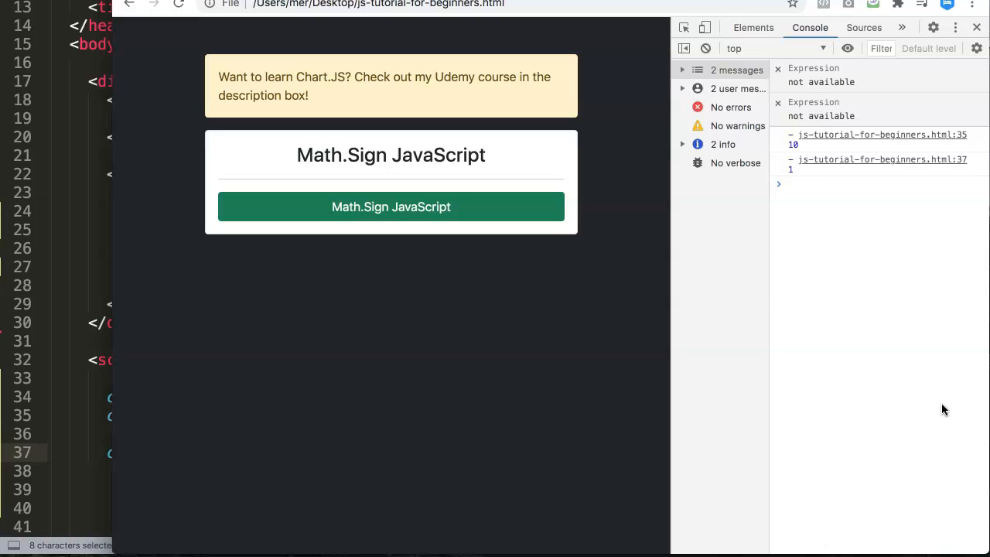
pyautogui.moveTo(792, 171)
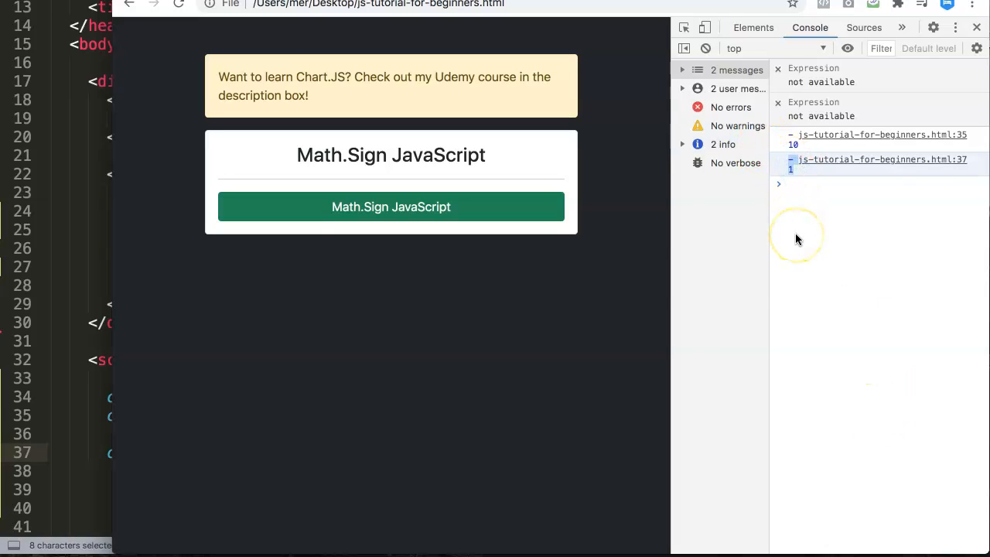
pyautogui.moveTo(355, 147)
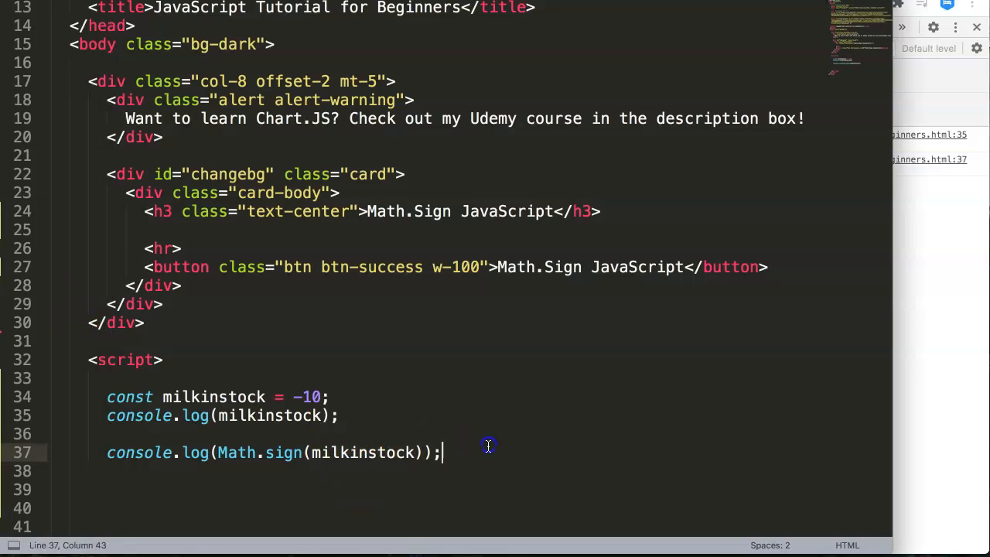
# Step: Write a comment noting a negative value shows -1
pyautogui.write('// v')
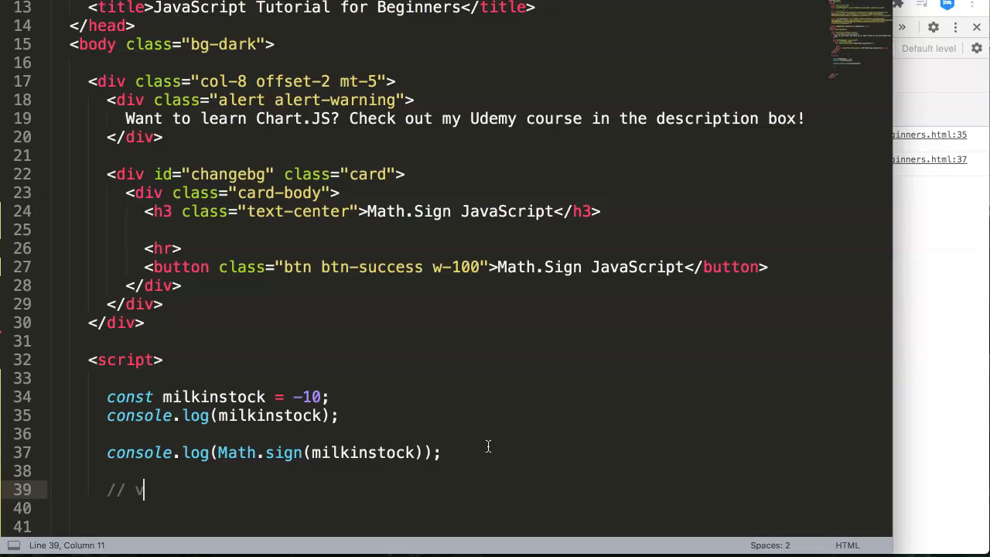
pyautogui.write('negative')
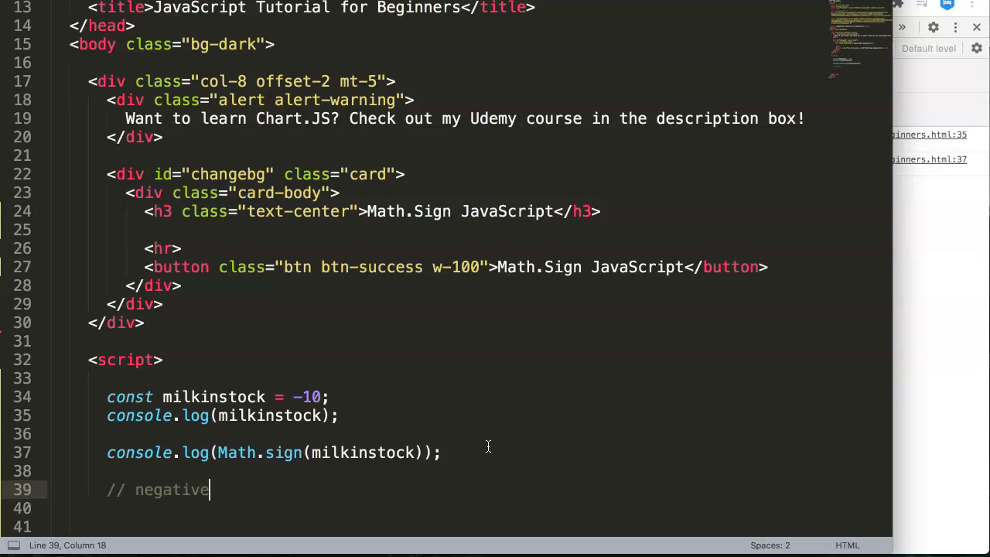
pyautogui.write('valu')
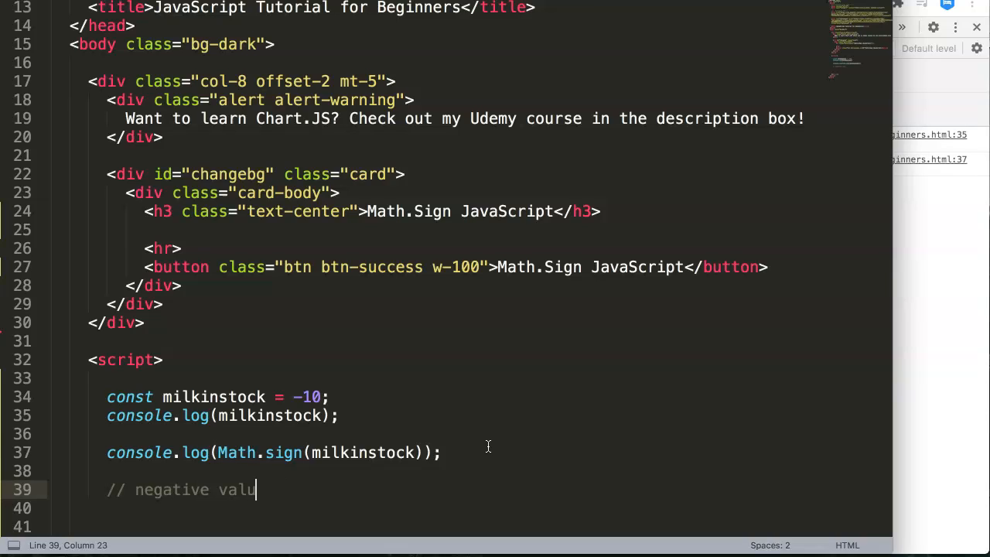
pyautogui.write('e = -1')
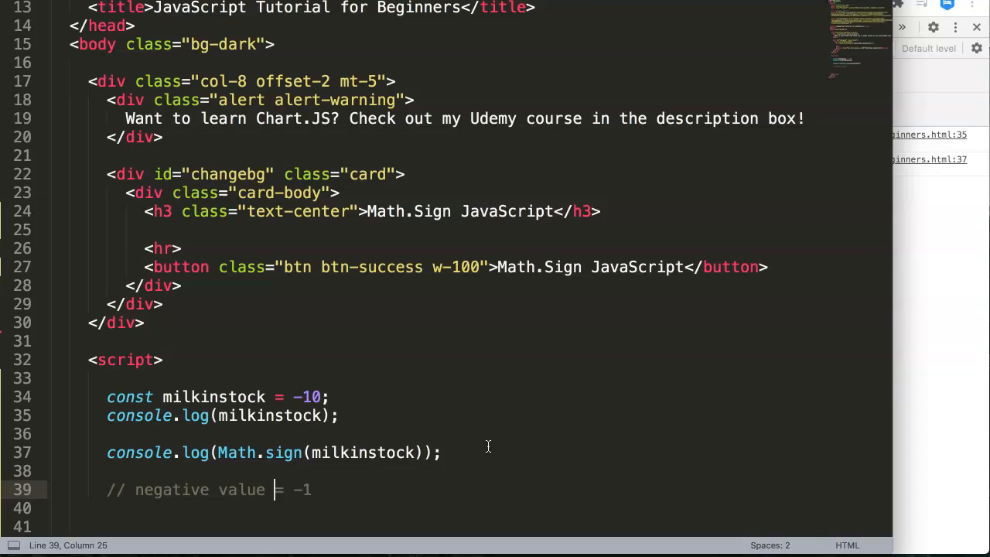
pyautogui.write('if yes')
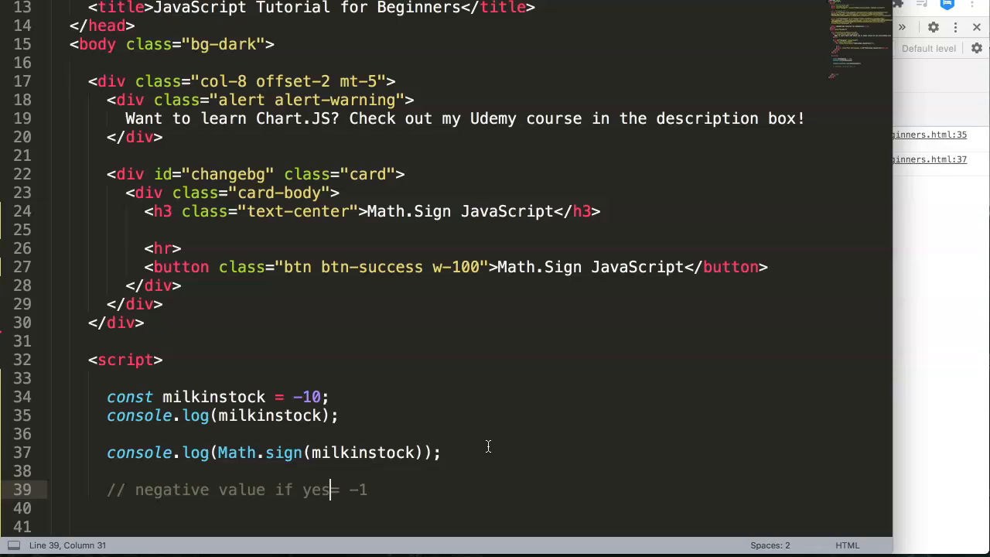
pyautogui.write('show:')
pyautogui.click(495, 507)
pyautogui.write('// n')
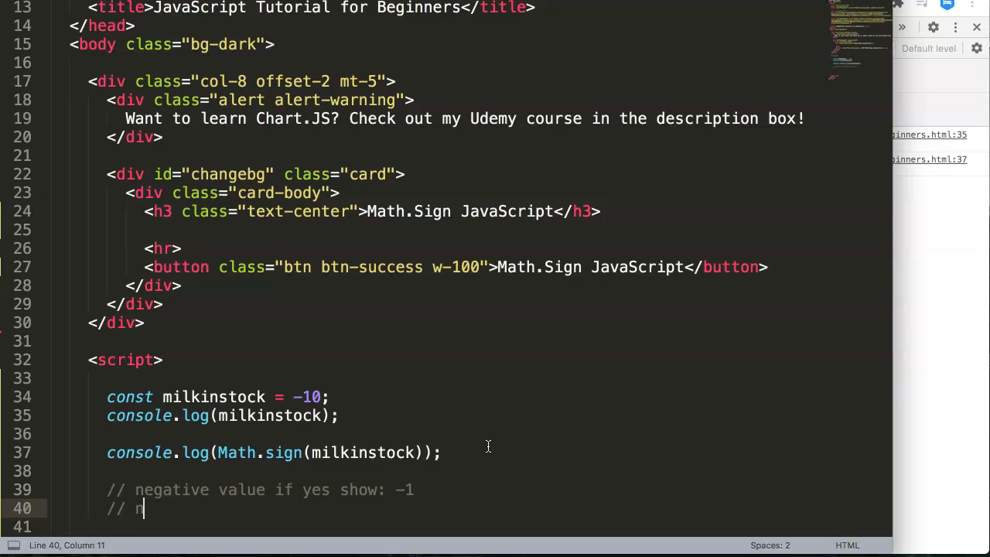
pyautogui.write('ull')
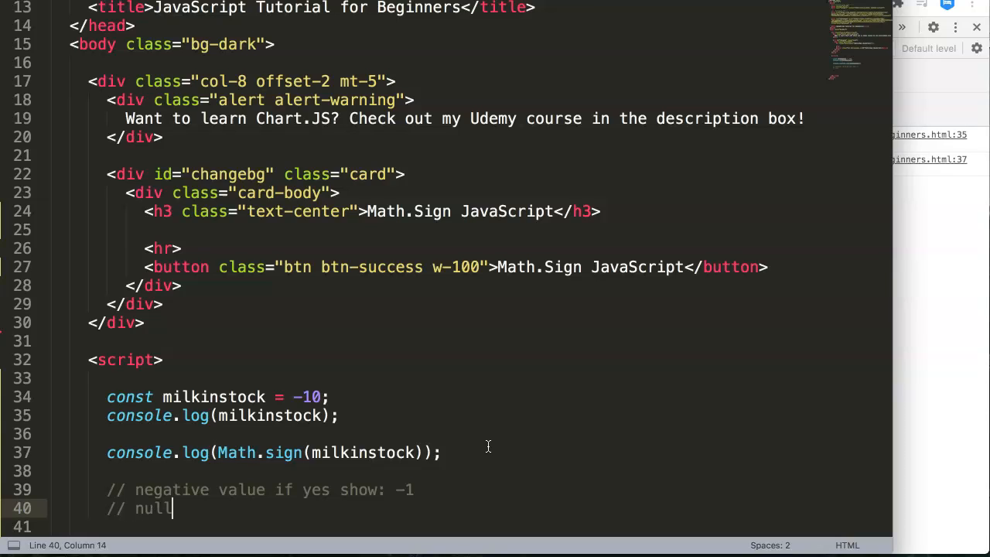
# Step: Add comments for zero showing 0 and positive showing 1, then set milkinstock to 999
pyautogui.write('/ zero if')
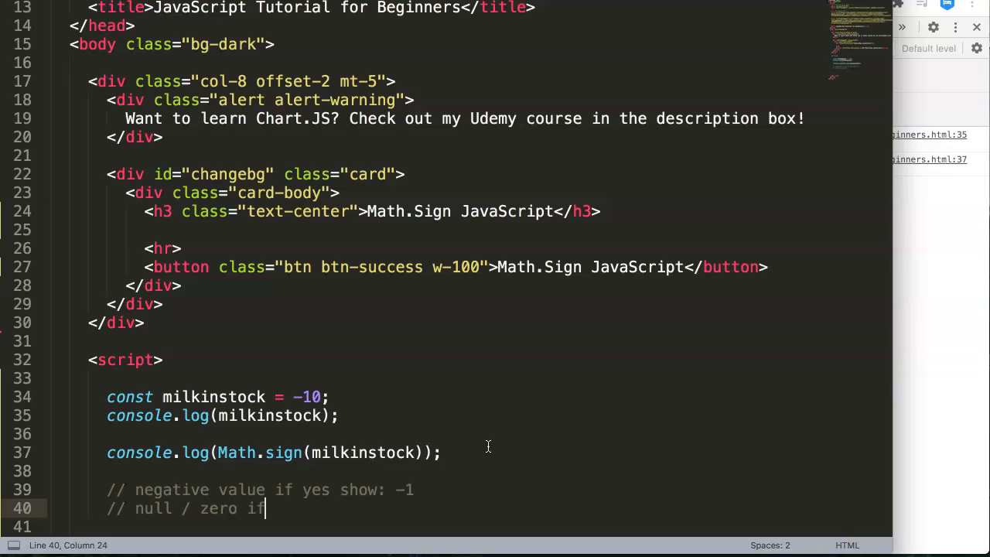
pyautogui.write('yes show:')
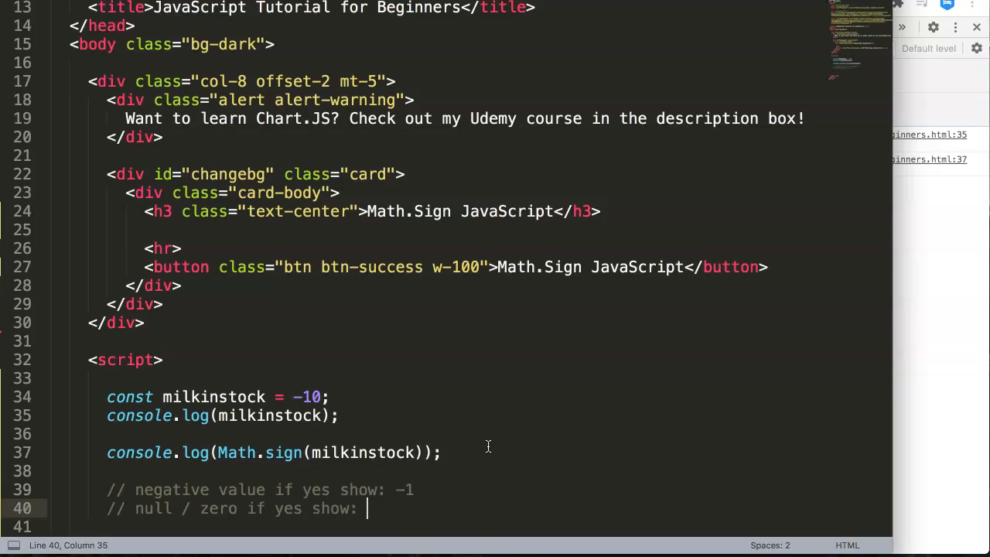
pyautogui.write('0')
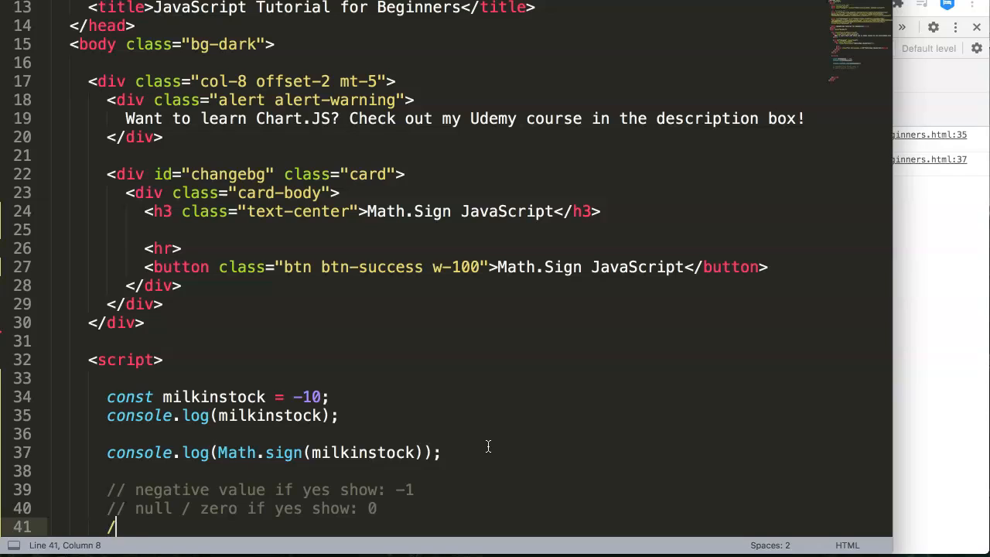
pyautogui.write('/ positi')
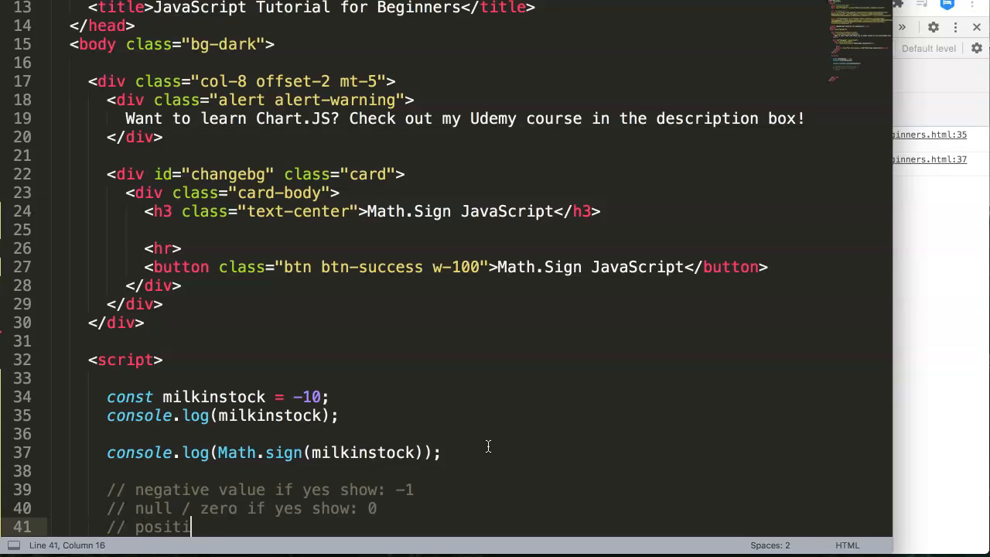
pyautogui.write('ve value if yes show: 1')
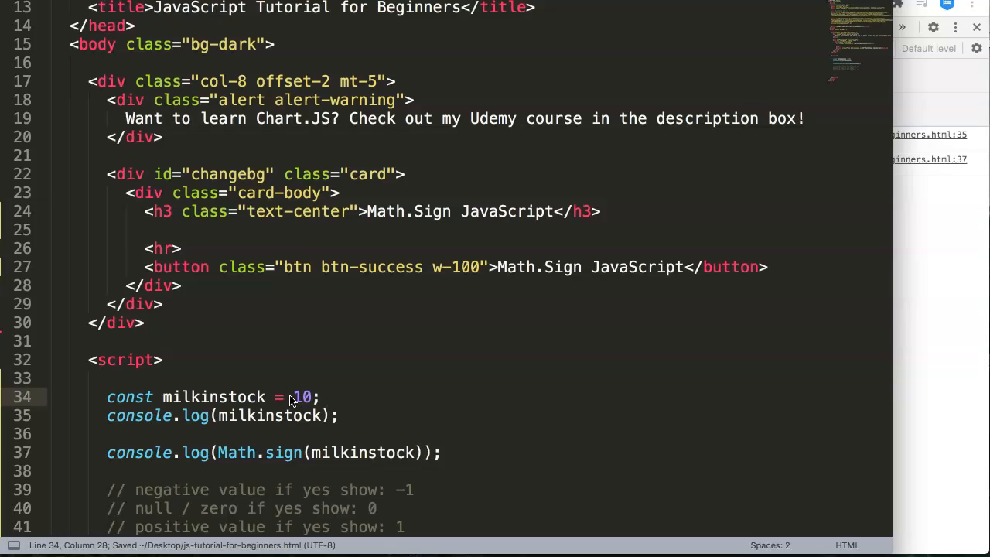
pyautogui.write('999')
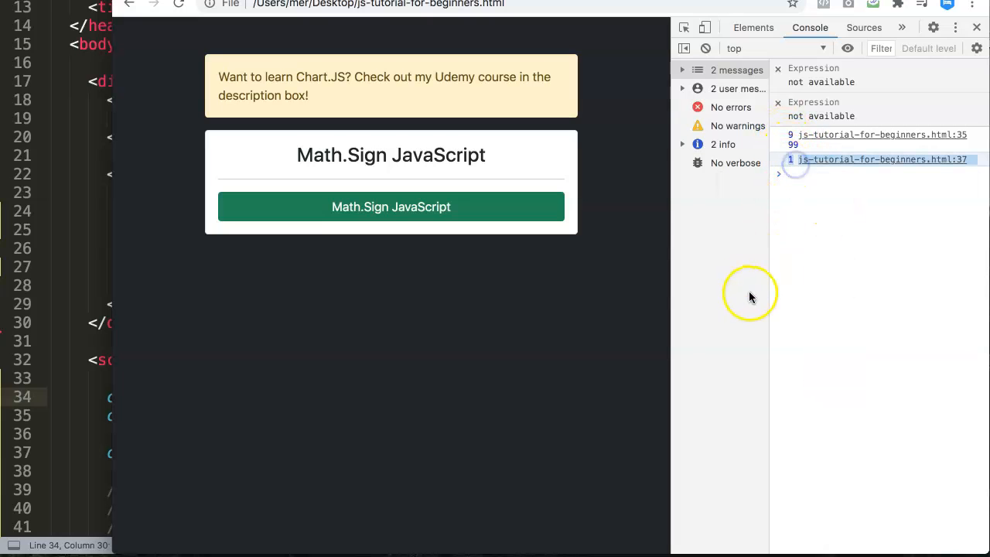
pyautogui.moveTo(77, 325)
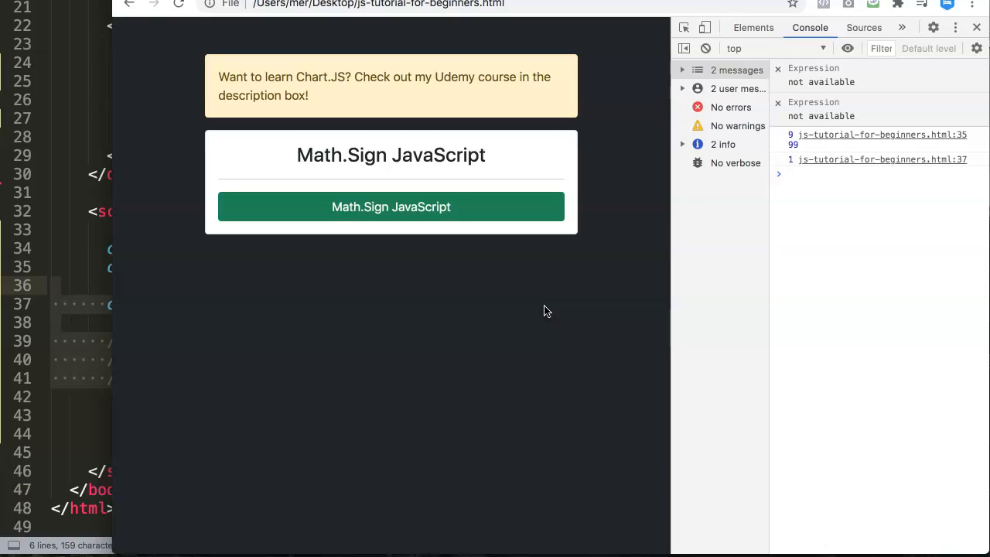
pyautogui.moveTo(379, 124)
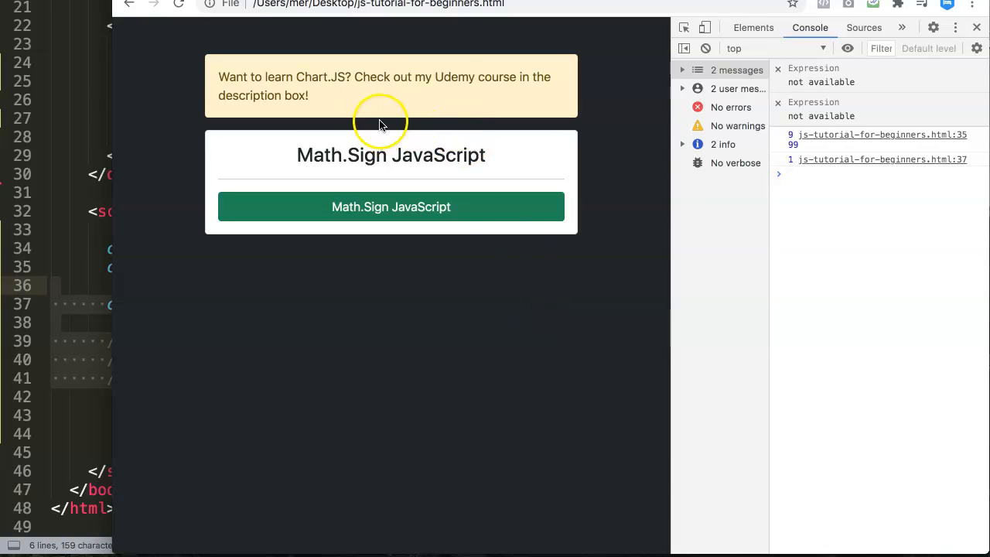